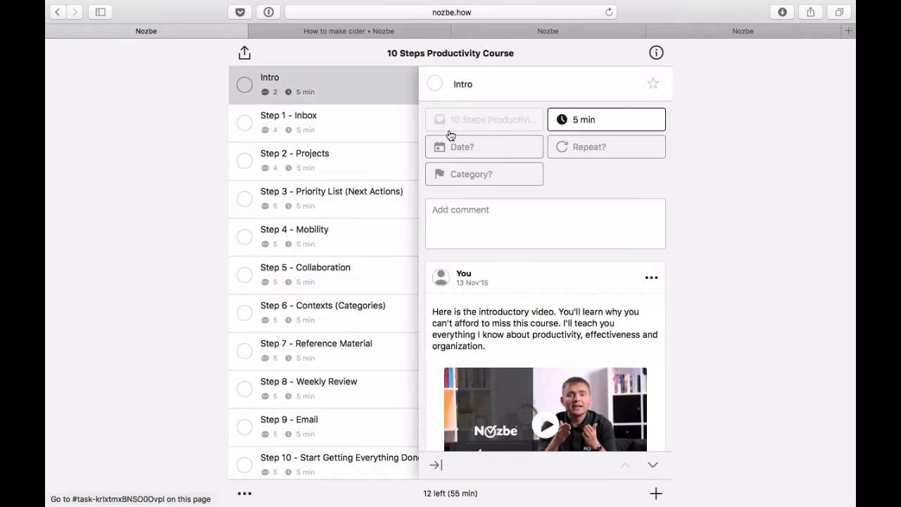
Create a new project named 'Triathlon event' from the Projects list.
scroll(down, 3)
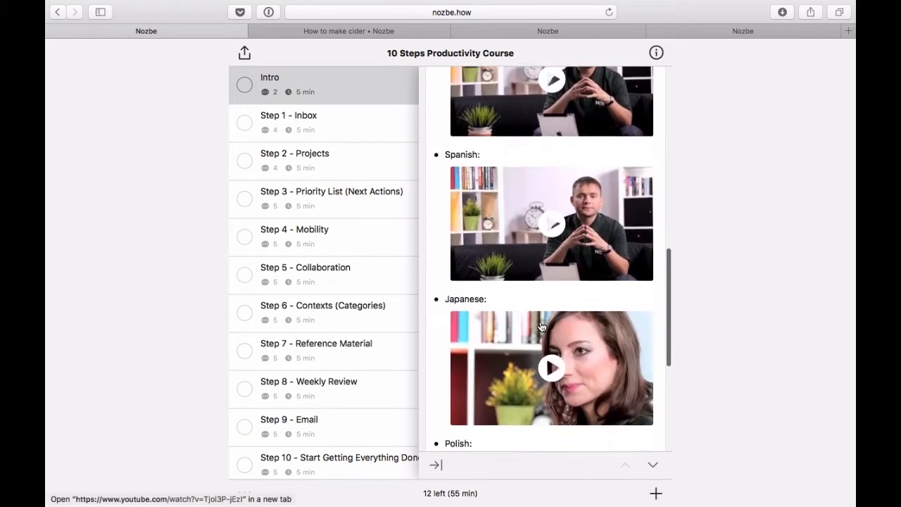
click(546, 31)
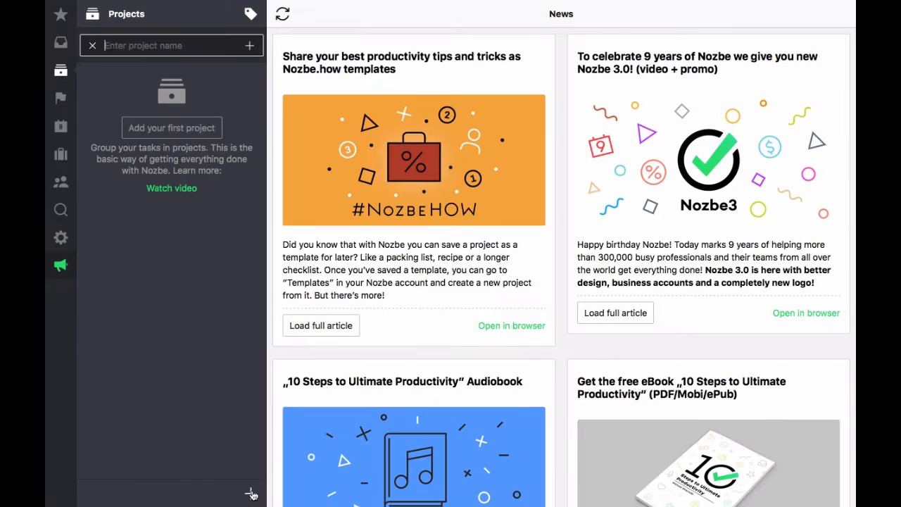
text(Triathlon event)
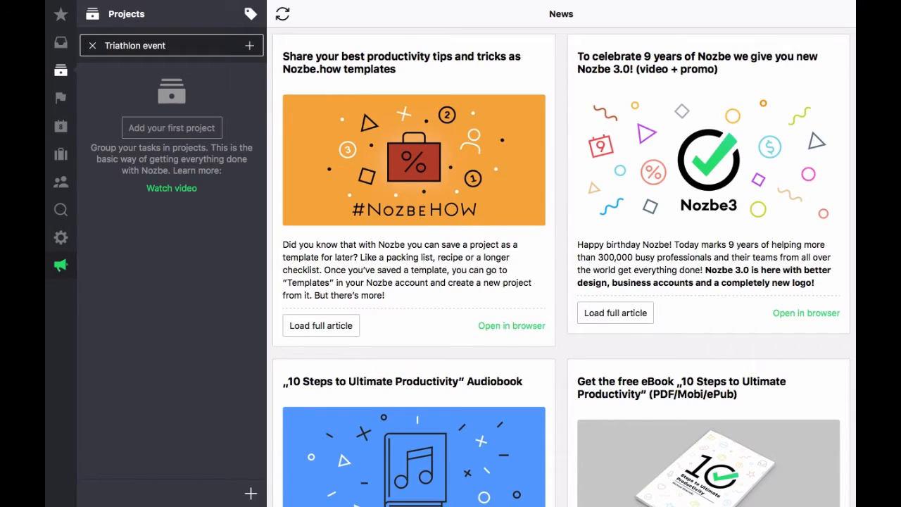
click(171, 45)
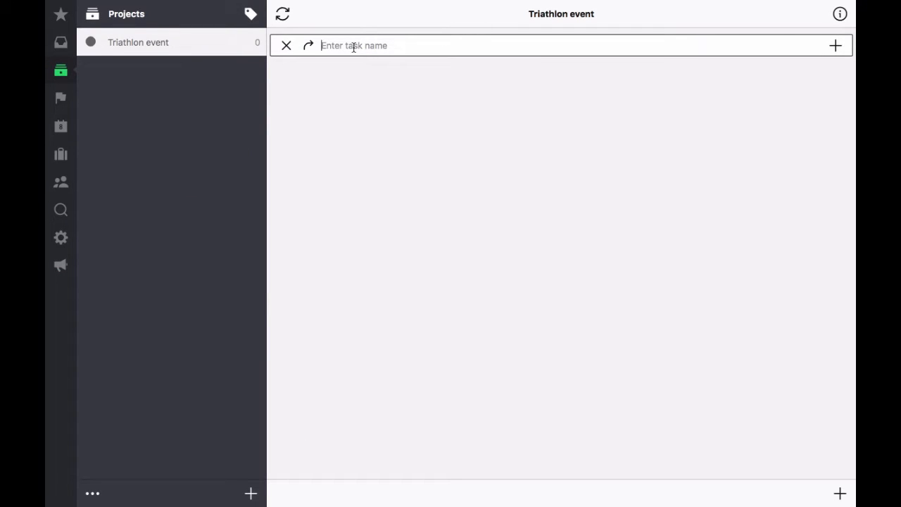
Add '(swim) Swimsuit', '(swim) Anti-fog for goggles' and '(swim) Swim goggles' tasks, with an extras comment on Swim goggles.
text((swim))
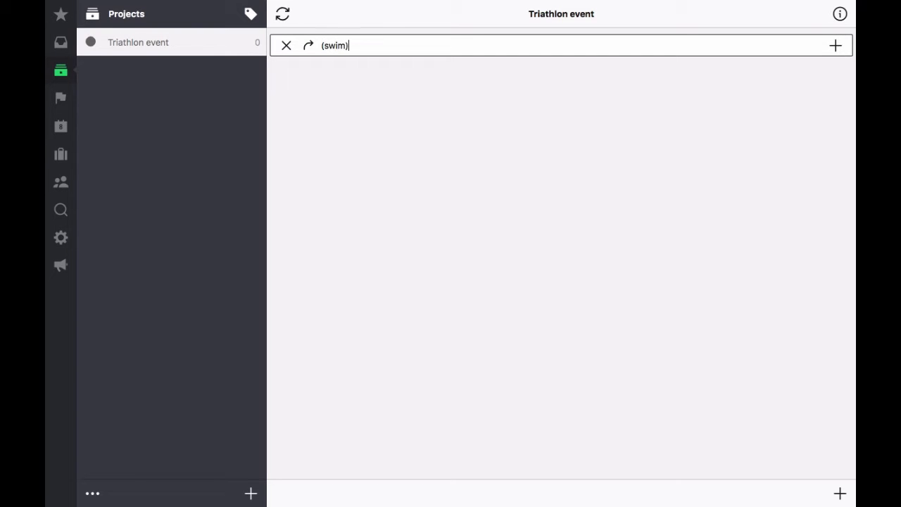
text(Swimsuit)
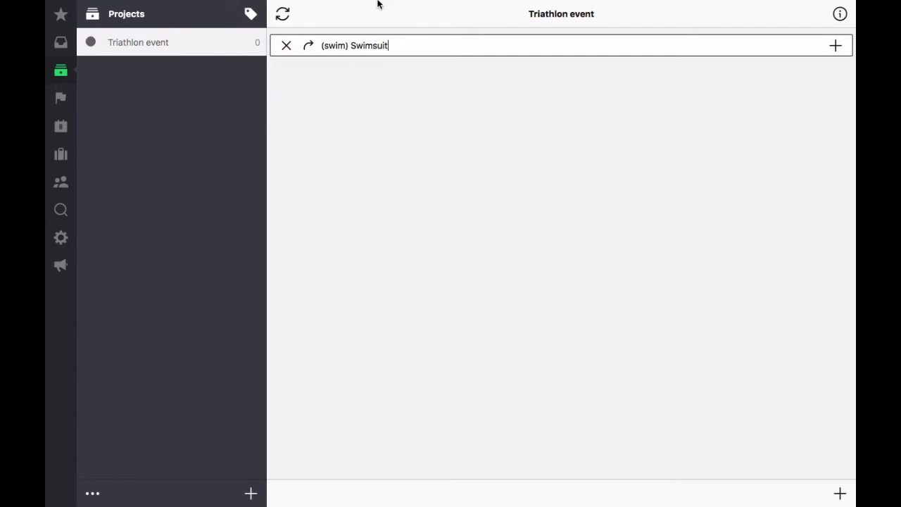
key(Enter)
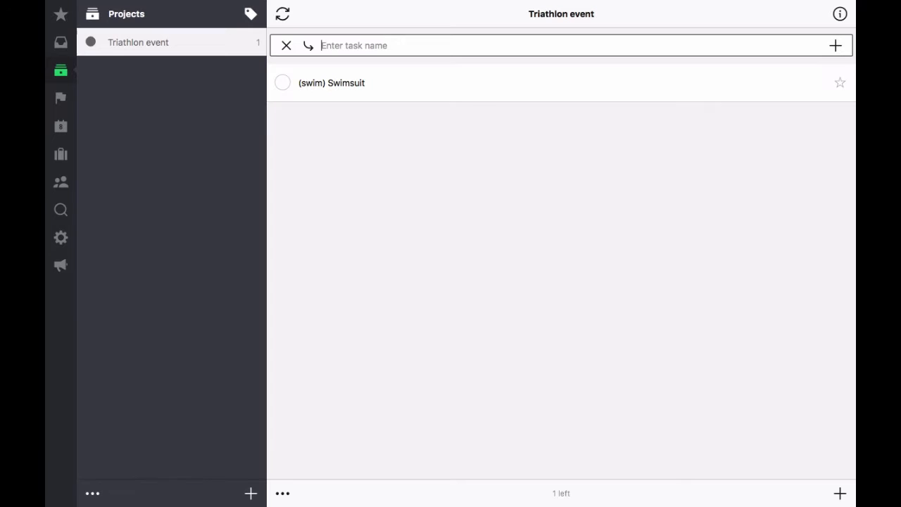
text((swim) Anti-fog for gog)
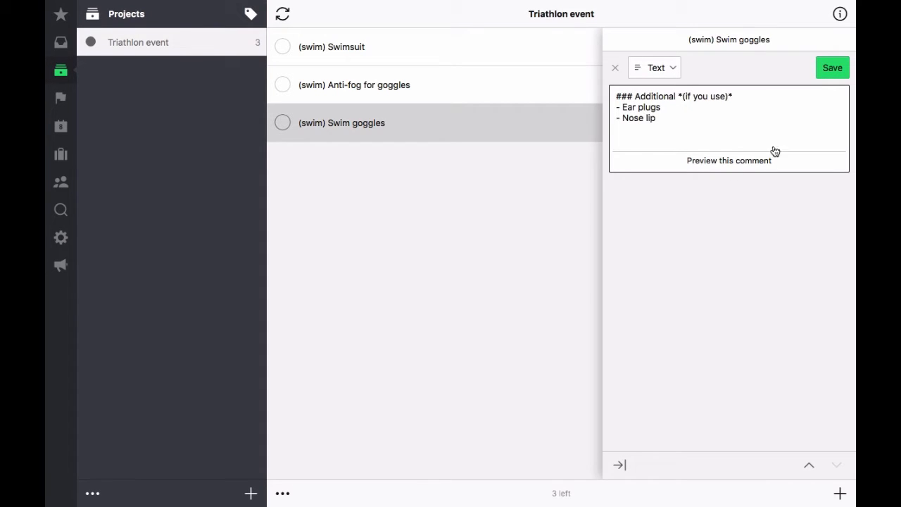
click(832, 67)
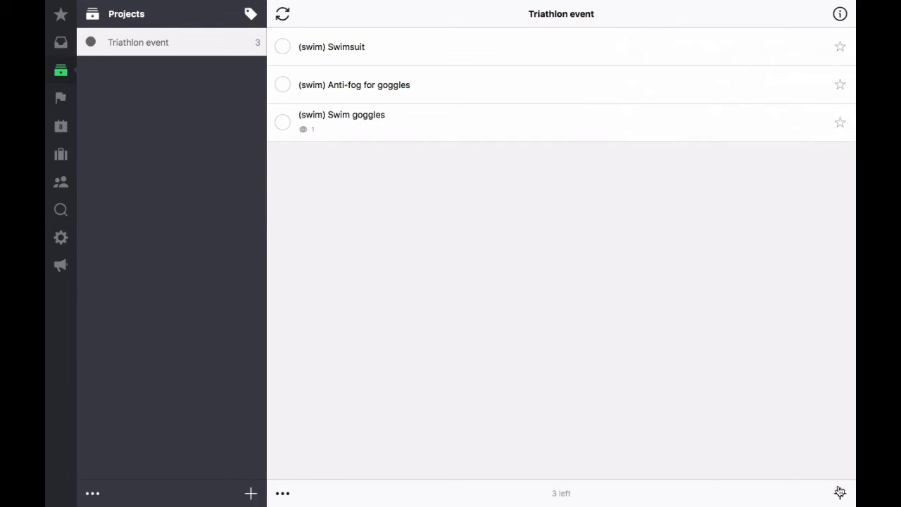
text((swim) Swim ca)
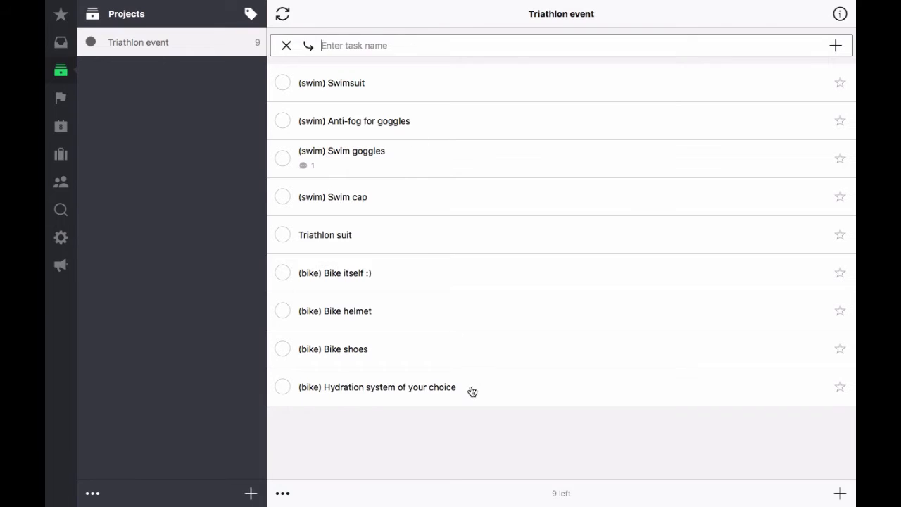
Comment the Hydration system task with handheld, aerodynamic and additional hydration options.
click(378, 386)
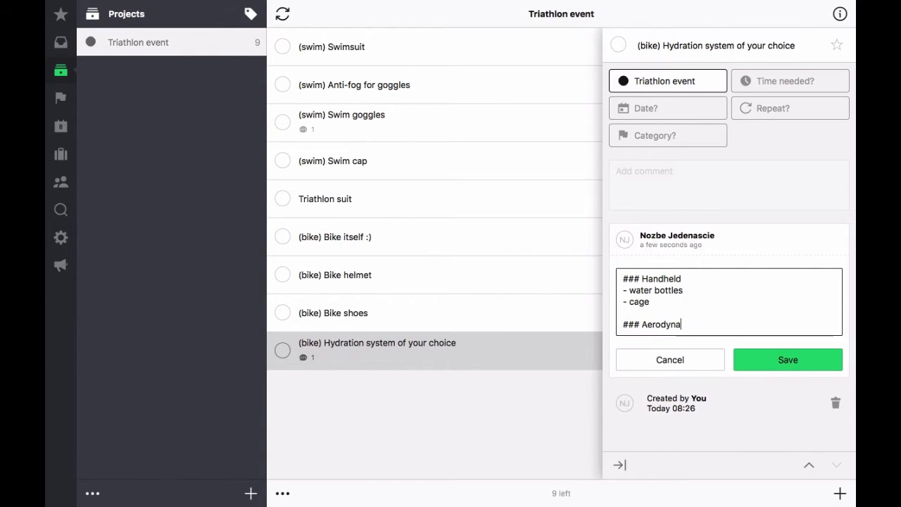
text(mic)
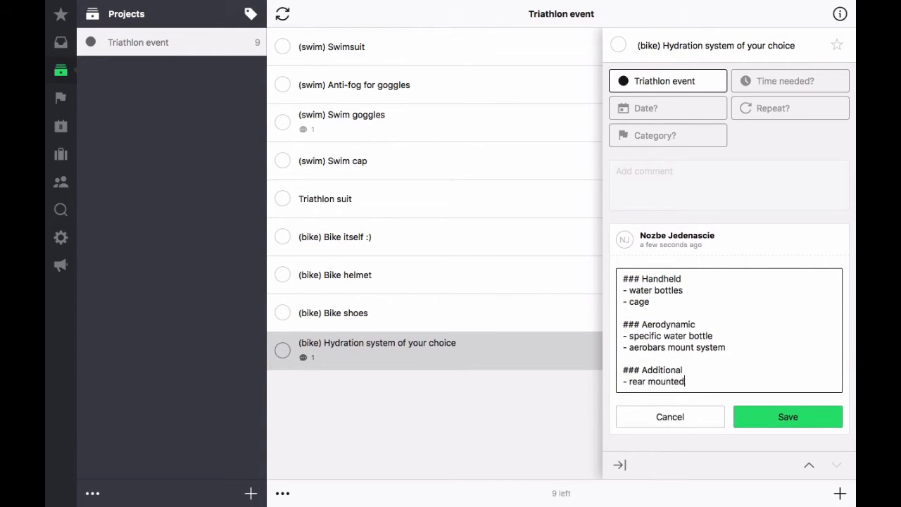
text(hydration)
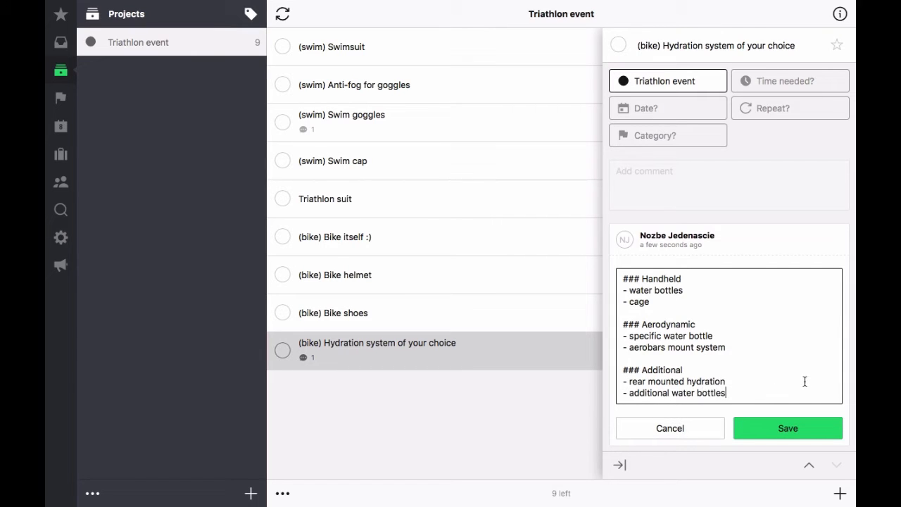
click(787, 428)
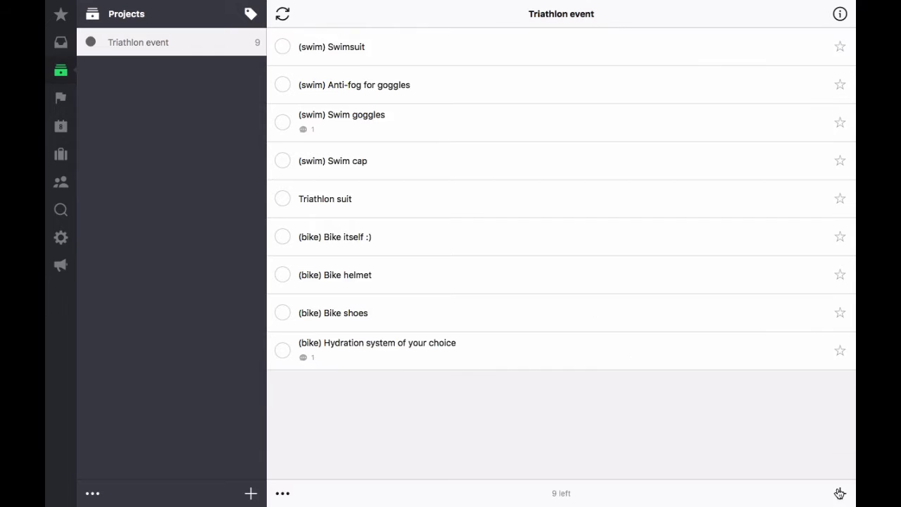
Add Saddle bag with a packing comment, then '(bike) Spare tube + tools' and '(bike) Rubber bands' tasks.
click(840, 493)
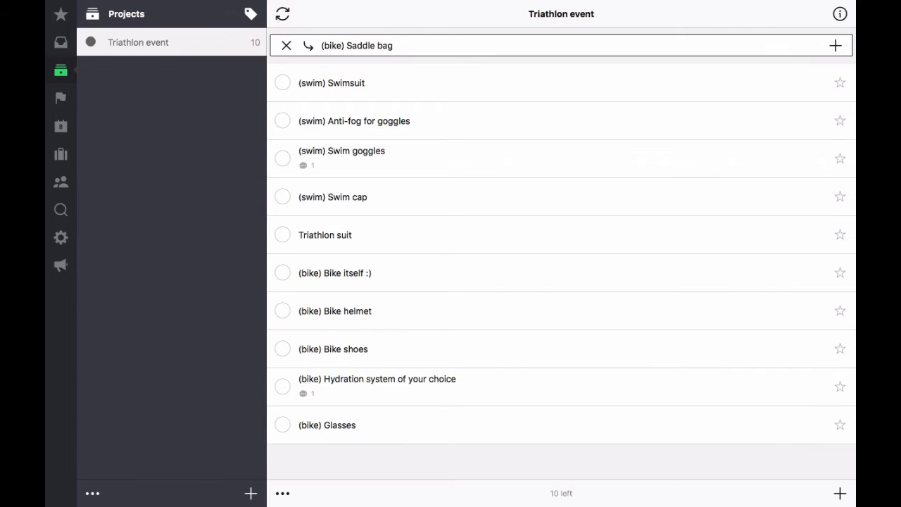
text(An example what you can pack there:)
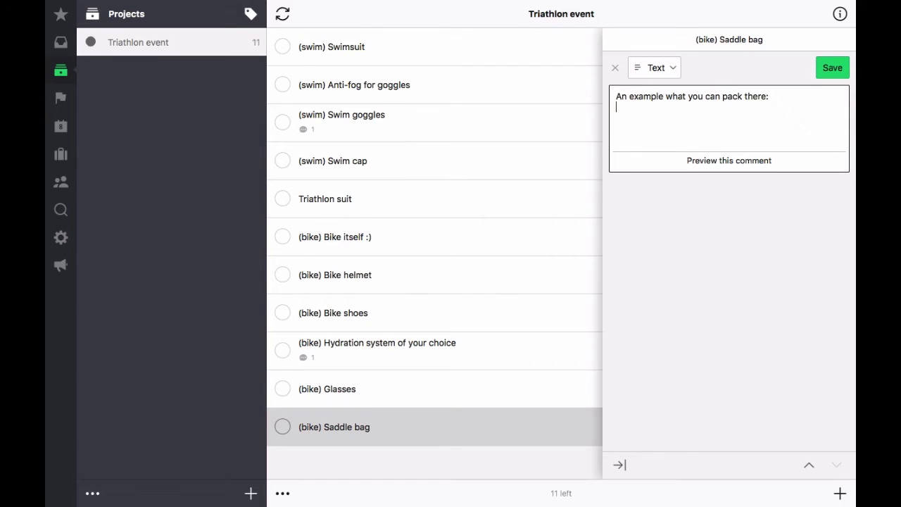
click(833, 67)
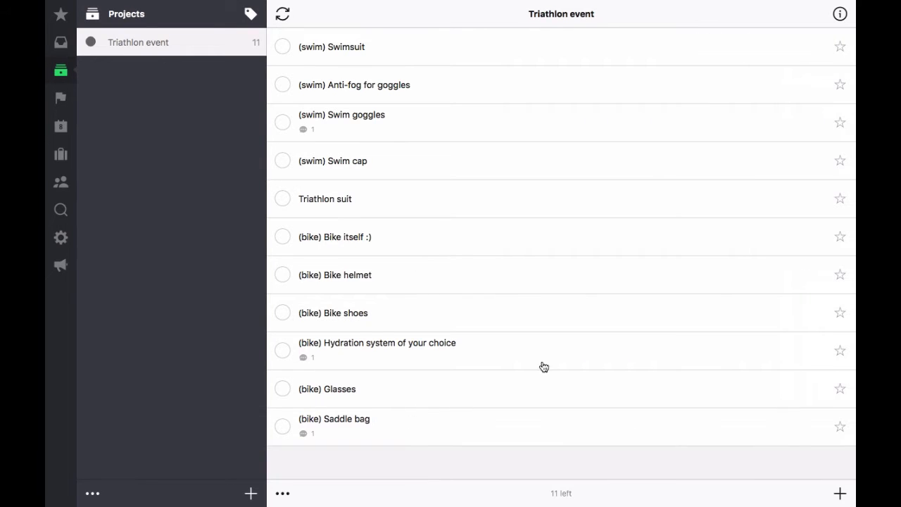
text((bike) Spare tube + tools)
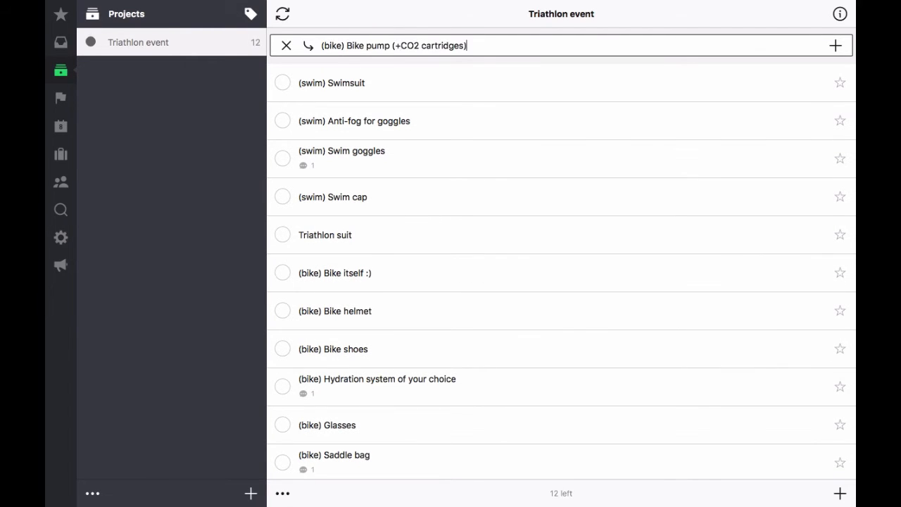
text((bike) Rubber bands)
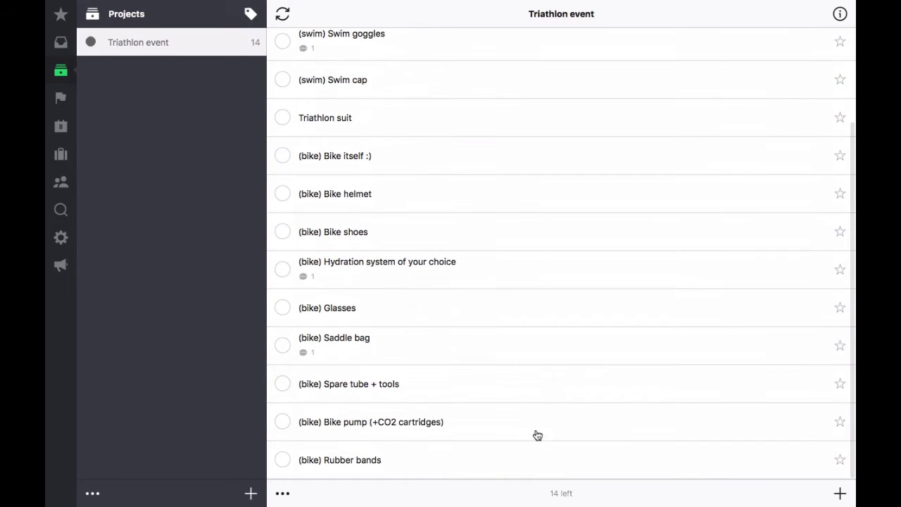
Attach rubber-band.jpg as a file comment on the Rubber bands task.
click(341, 459)
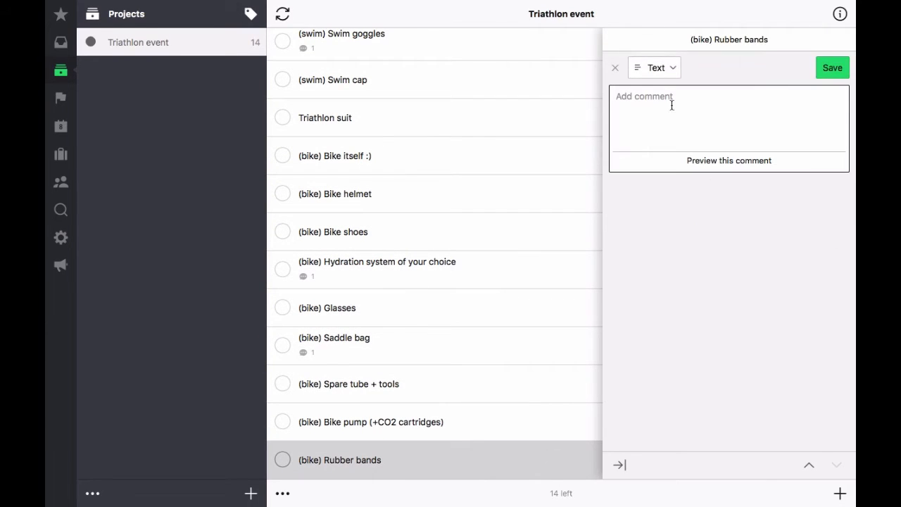
click(655, 67)
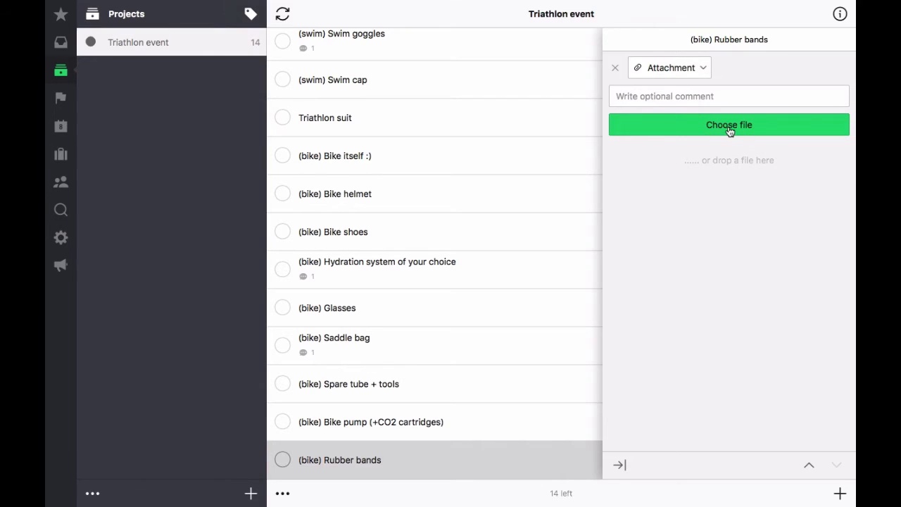
click(729, 124)
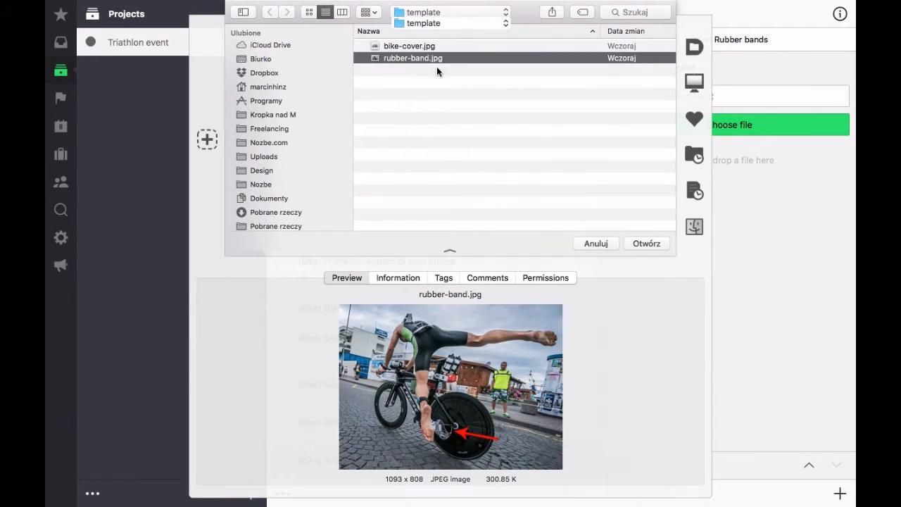
click(645, 242)
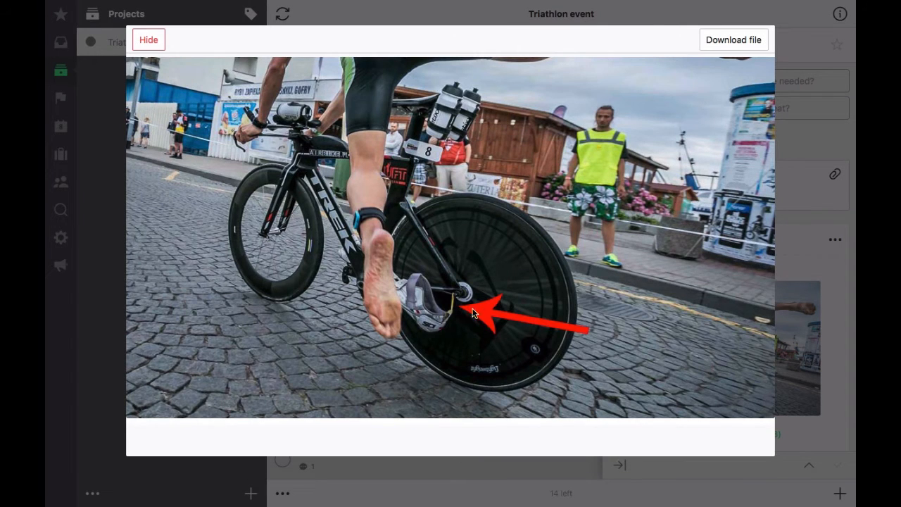
click(150, 39)
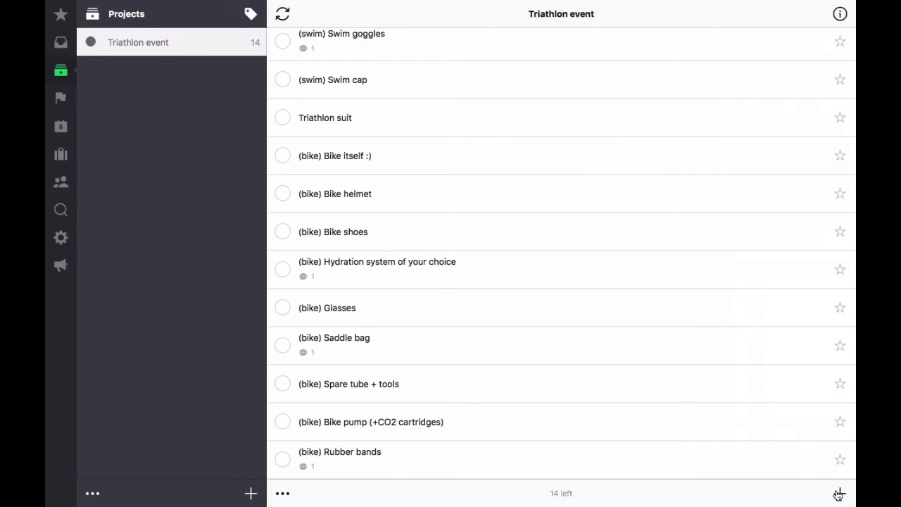
Add Race number belt, Sun protection cream and Nutrition / supplements tasks, the last with an energy gel, isotonic and water checklist.
click(839, 493)
text((run) Cap and/)
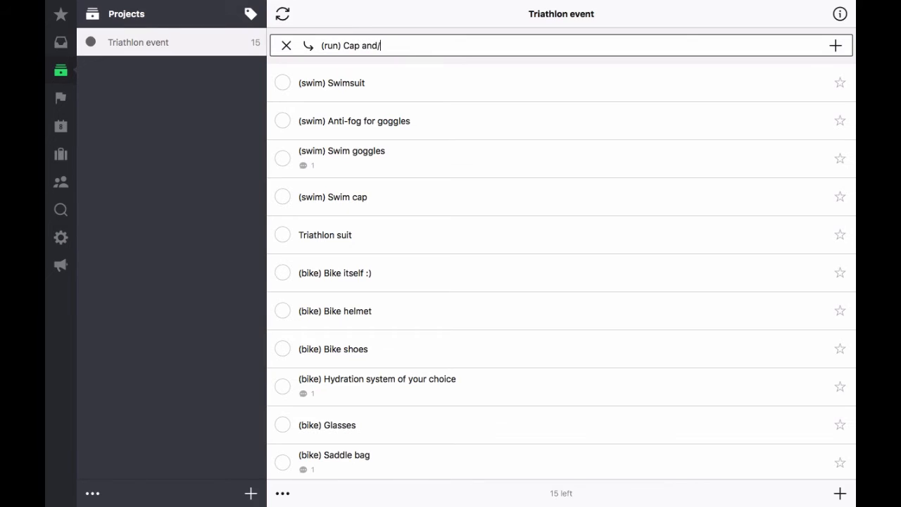
text(Race number belt)
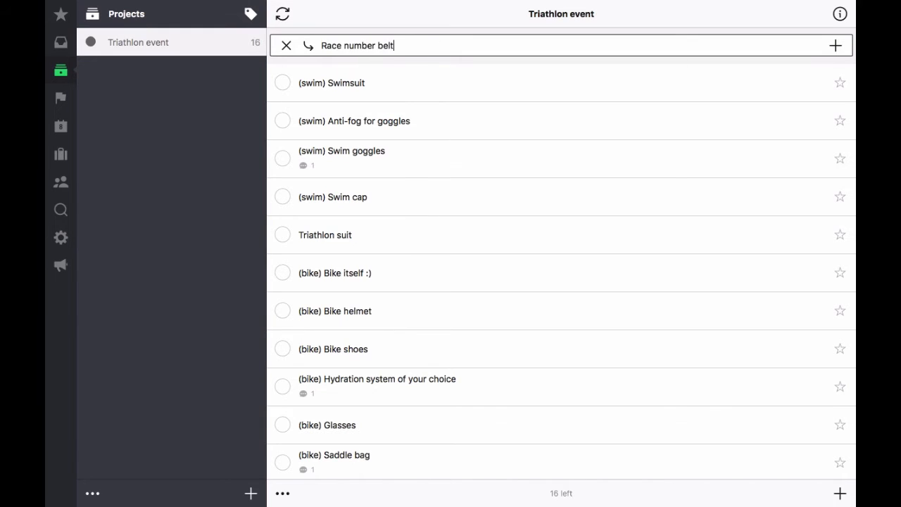
text(Su)
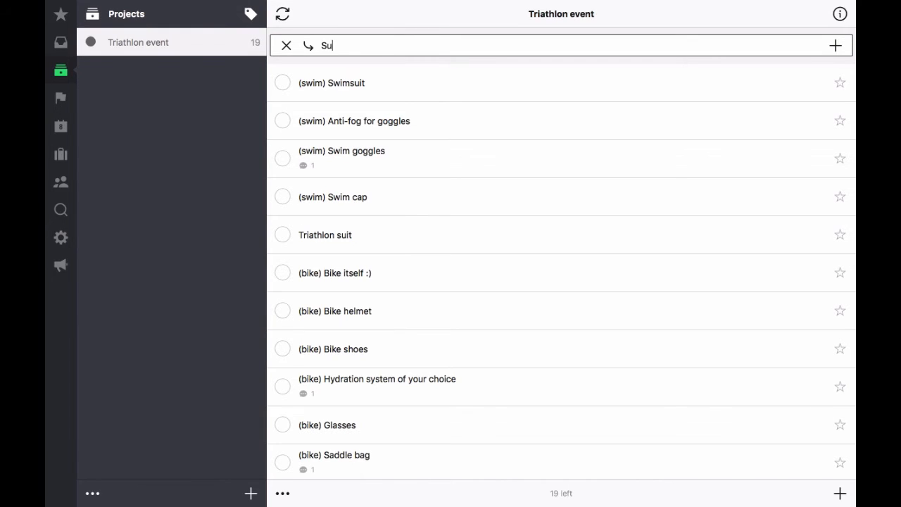
text(Nutrition)
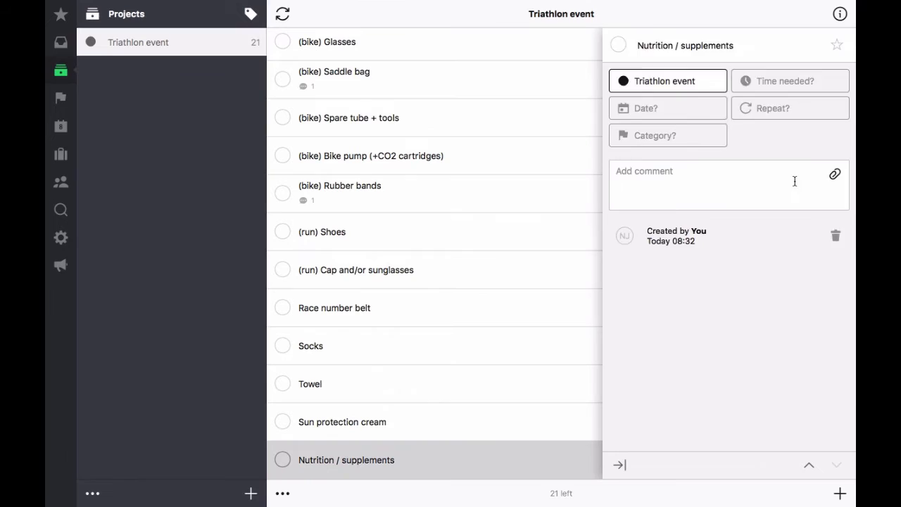
text(energy gels & bars)
text(water)
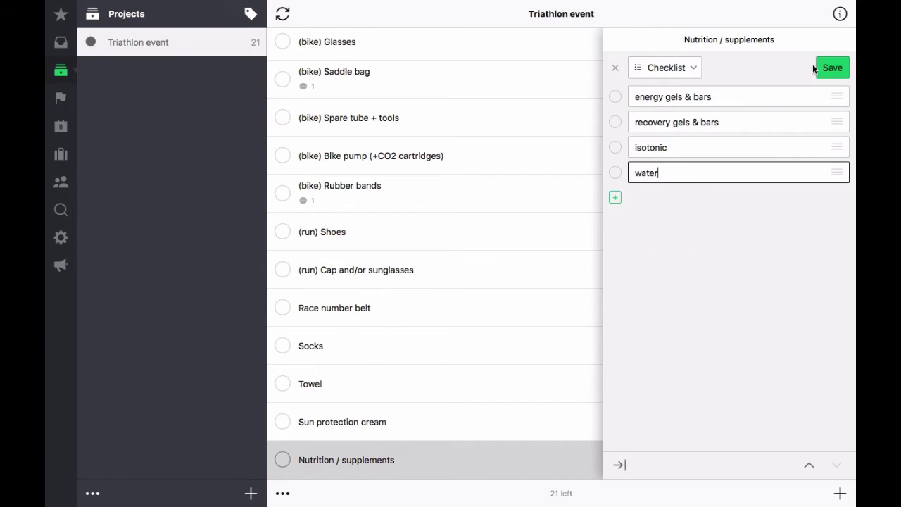
click(832, 67)
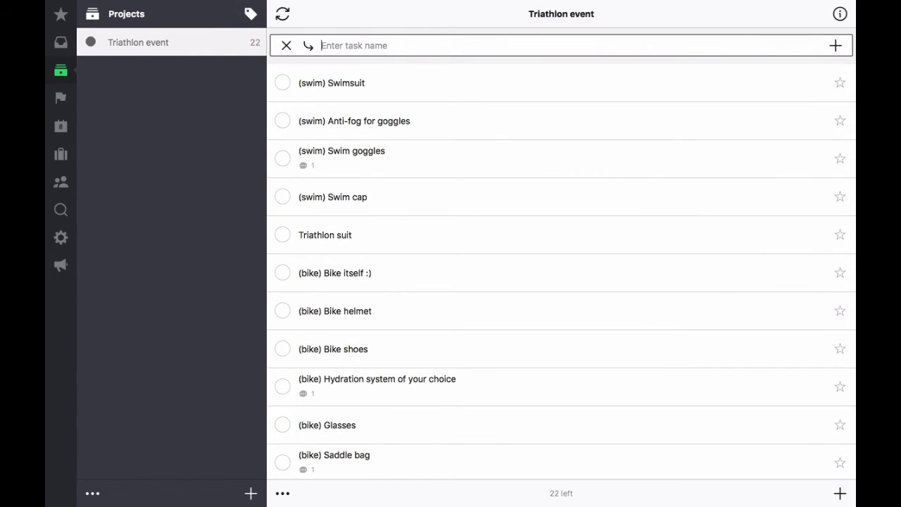
Add Sport electronics with a watch, bike computer and HR strap checklist, then show project details.
click(318, 423)
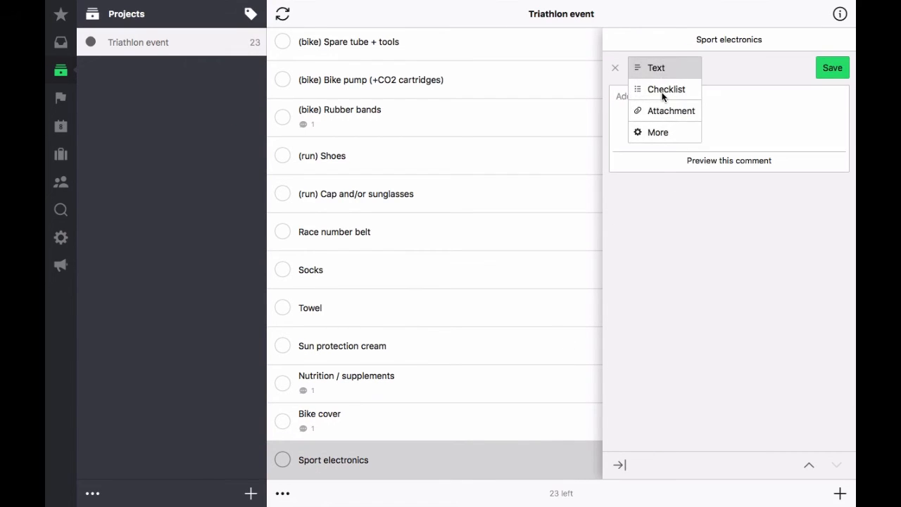
click(666, 88)
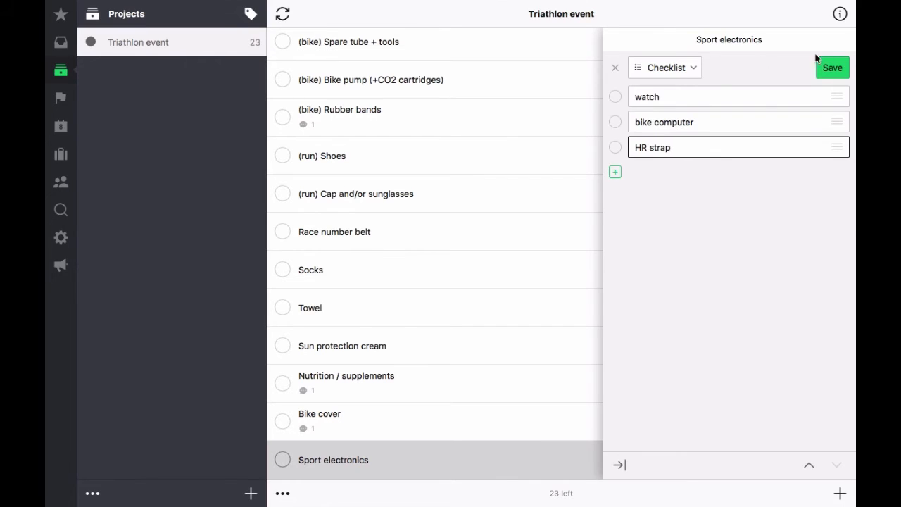
click(833, 68)
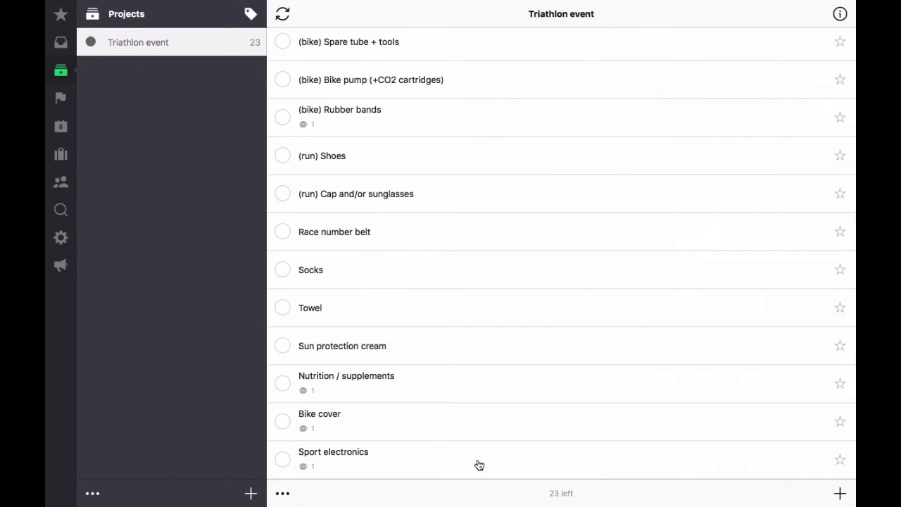
click(840, 15)
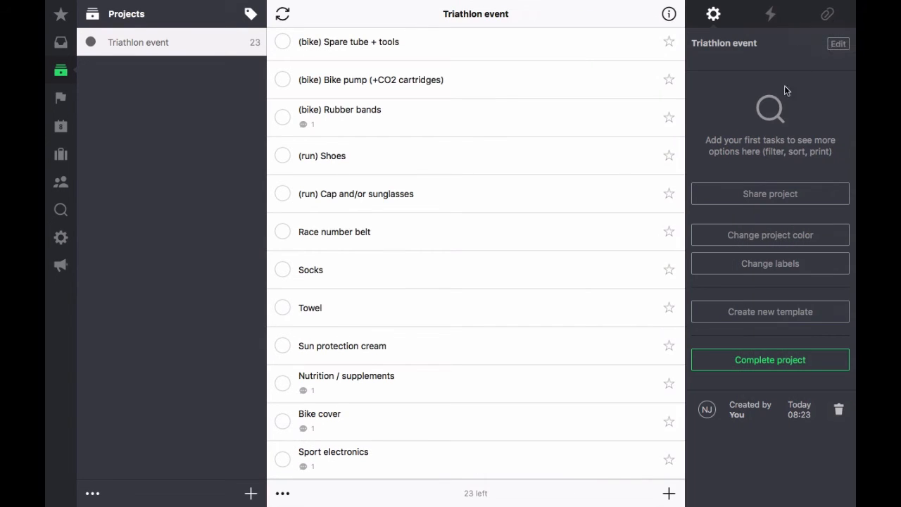
Create a 'Triathlon event' template from the project and go to the Templates list.
click(769, 312)
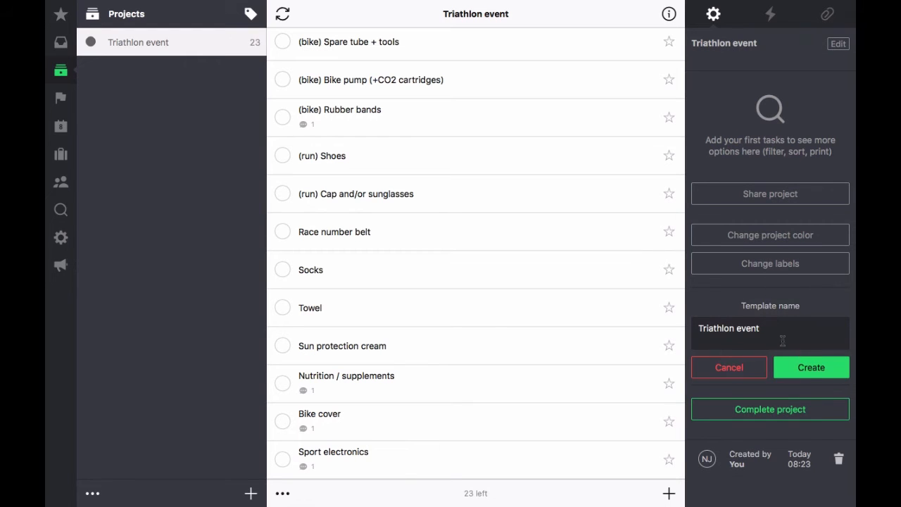
click(811, 366)
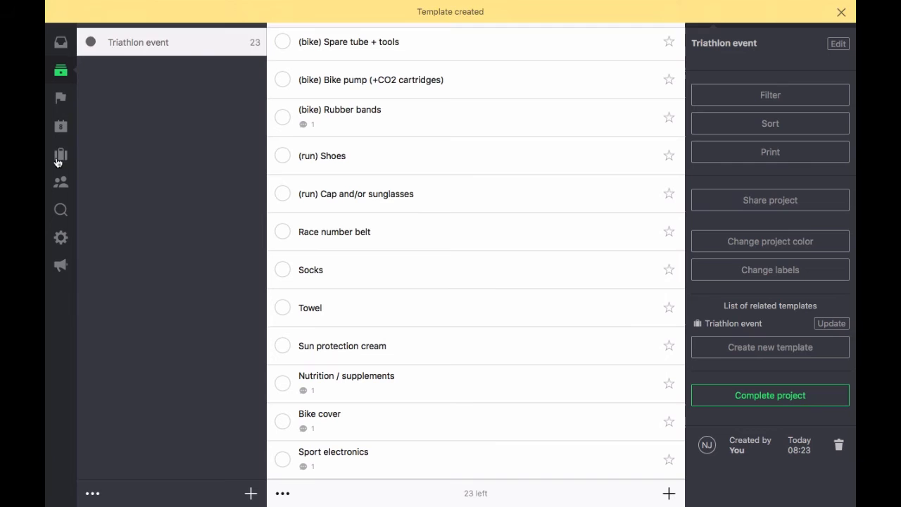
click(60, 154)
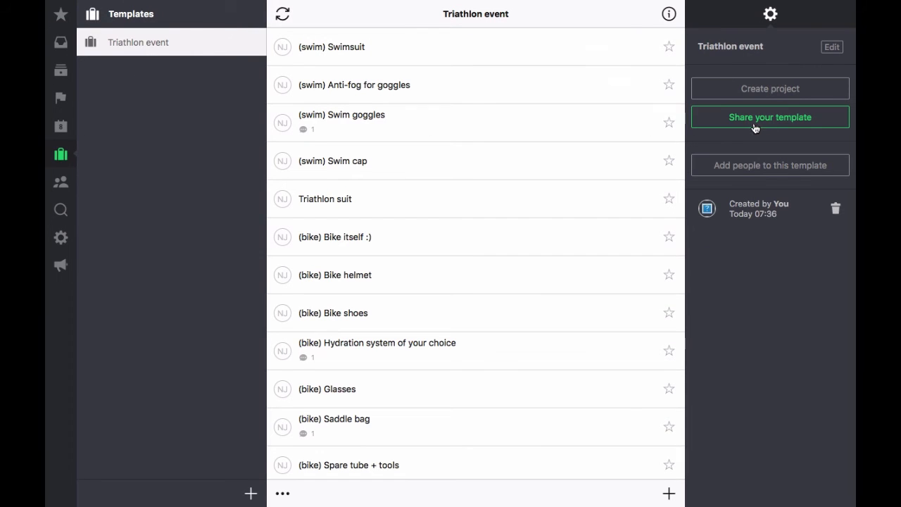
Share the template publicly and copy its nozbe.how public link.
click(769, 117)
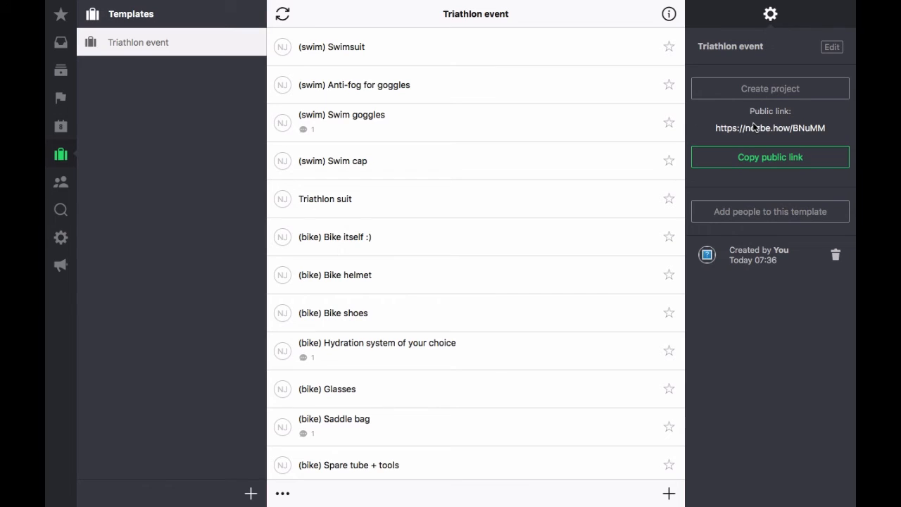
click(769, 158)
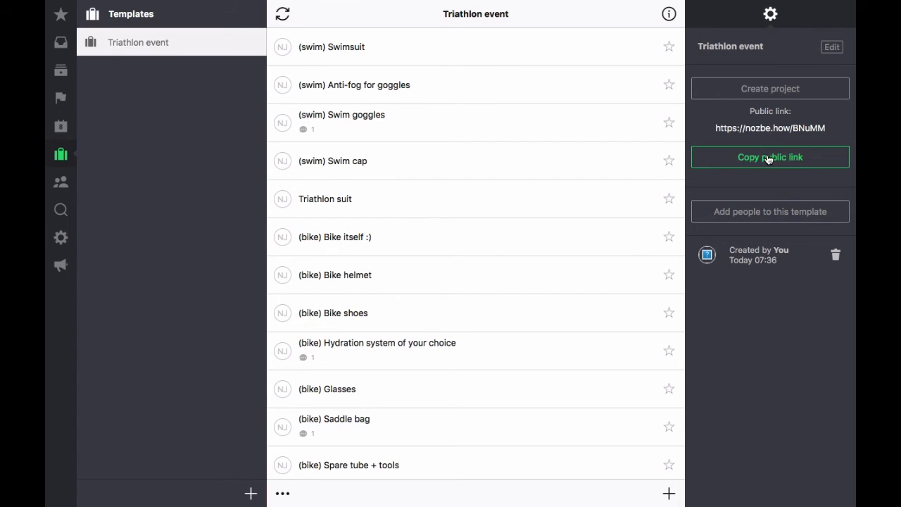
click(769, 157)
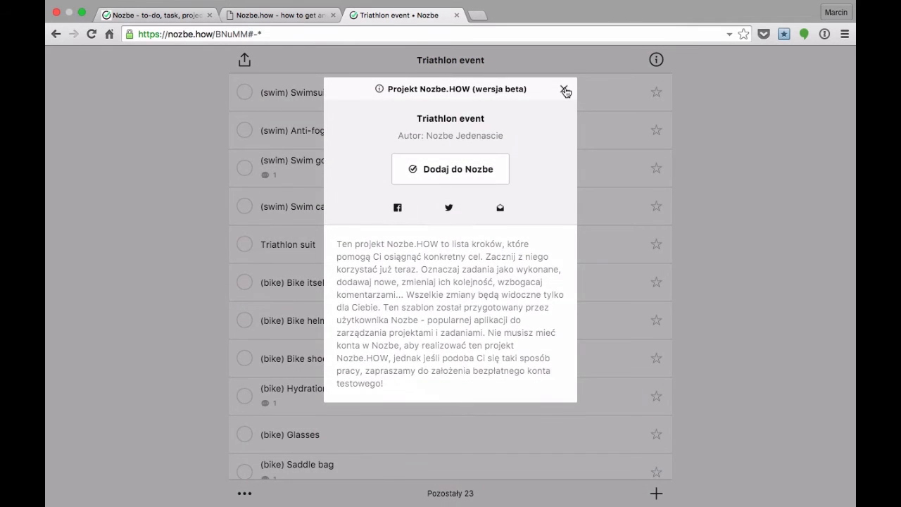
On the template's public page, sign in to add it to the Nozbe account.
click(566, 90)
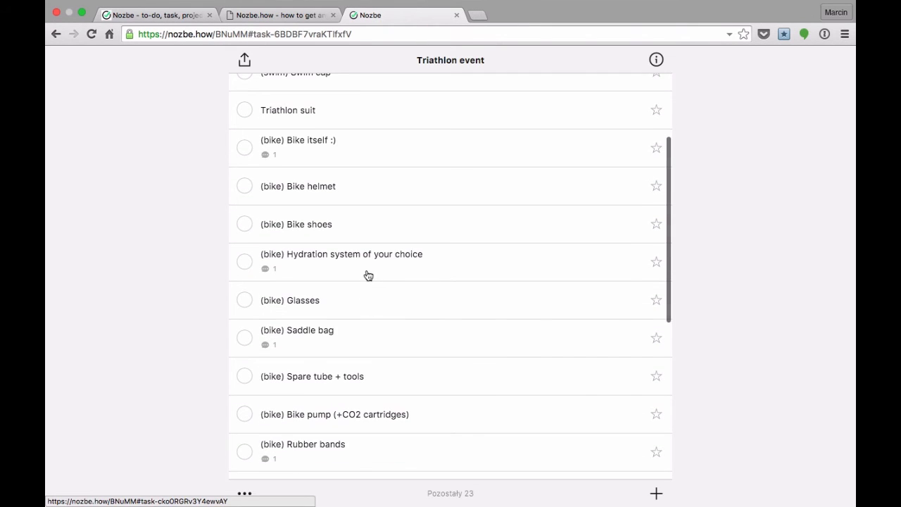
scroll(down, 3)
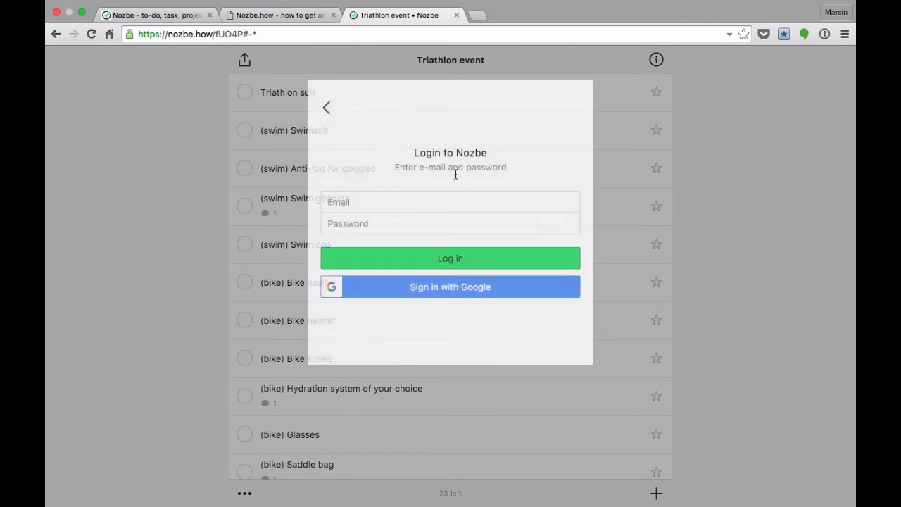
click(451, 258)
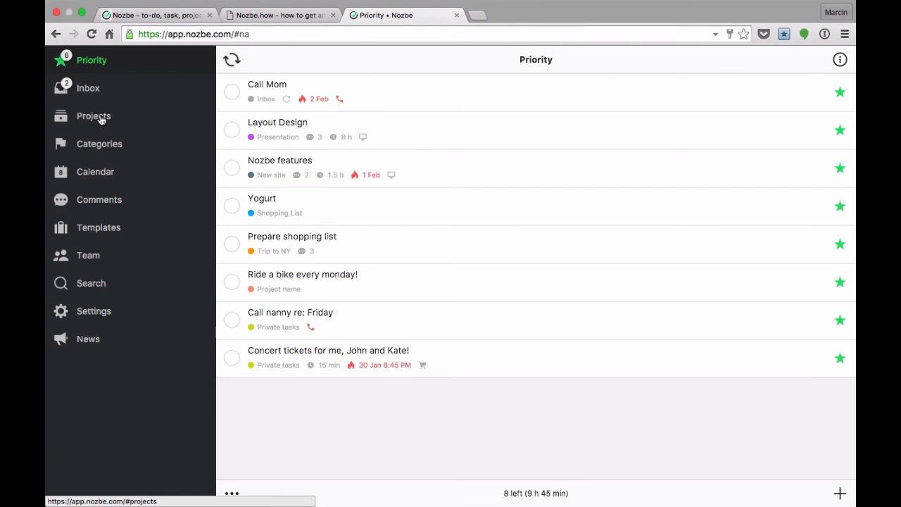
View the resulting Triathlon event project, then switch to the Twitter nozbehow search.
click(93, 116)
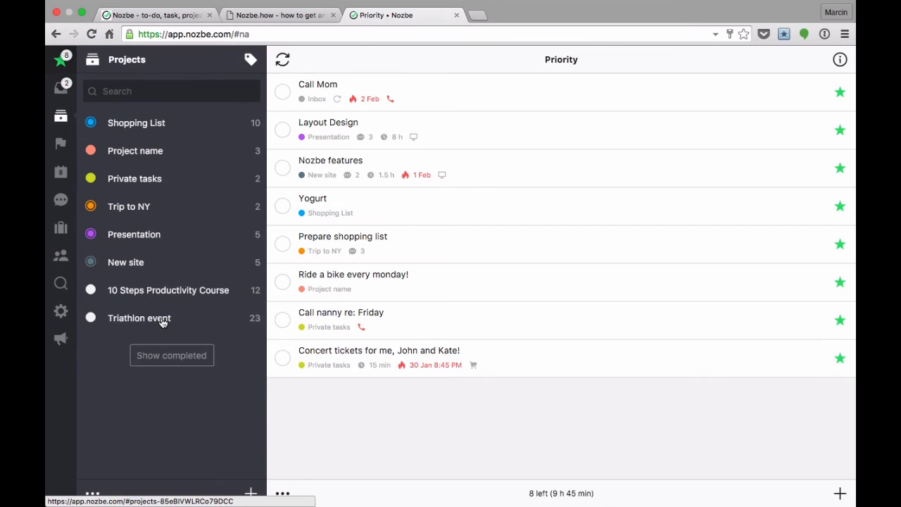
click(138, 319)
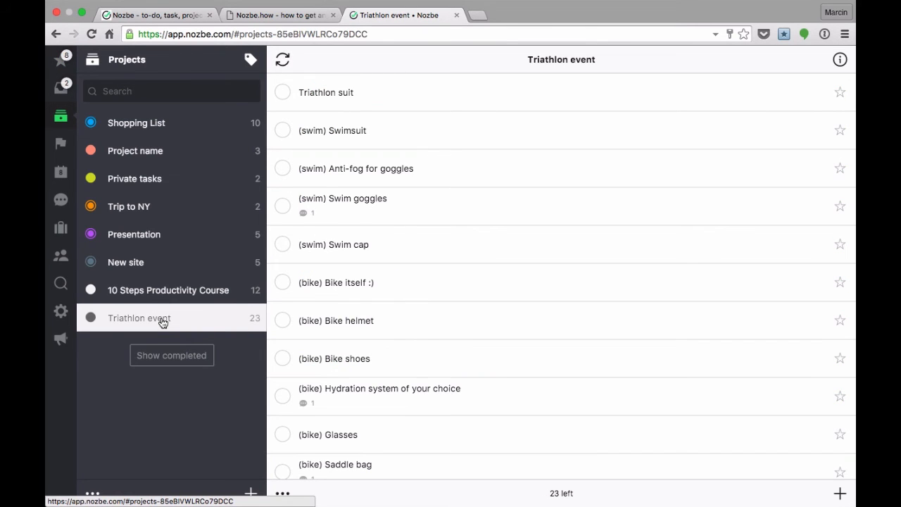
click(528, 14)
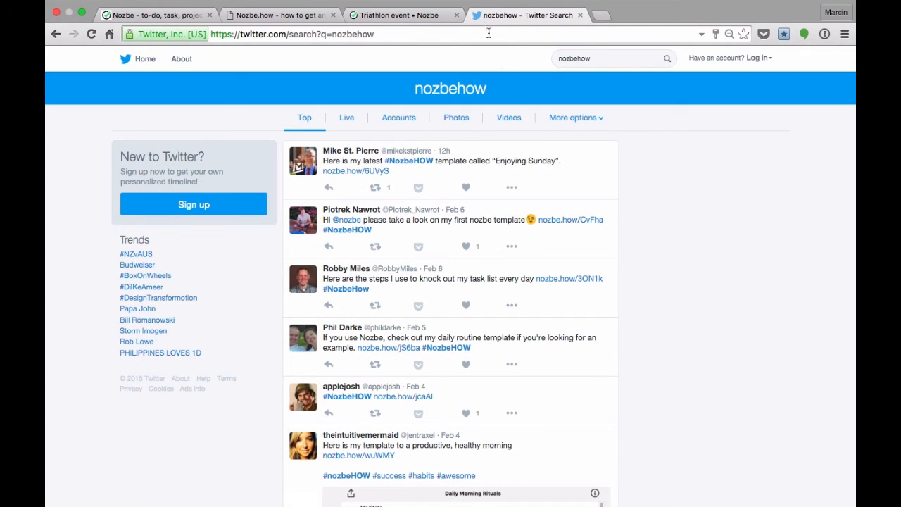
Browse the Twitter results for shared nozbehow templates before moving to the how.nozbe.com guide.
scroll(down, 3)
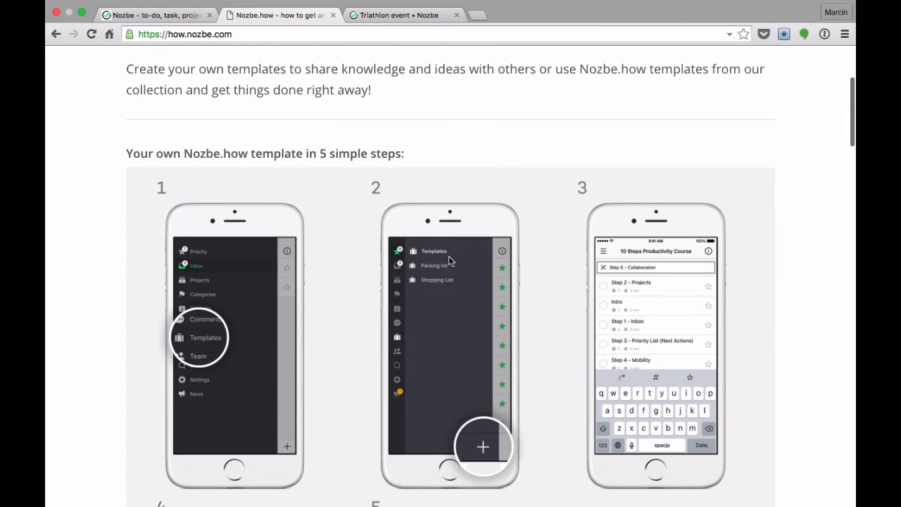
scroll(down, 3)
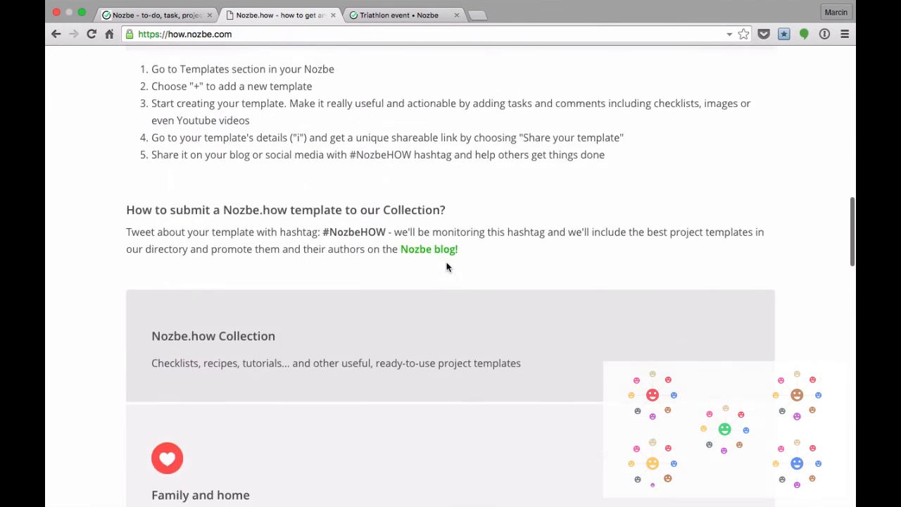
scroll(down, 3)
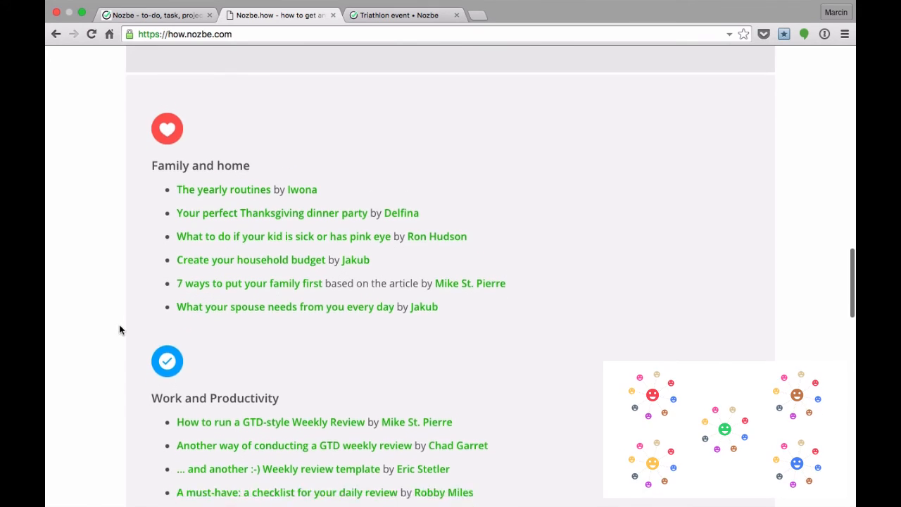
scroll(down, 3)
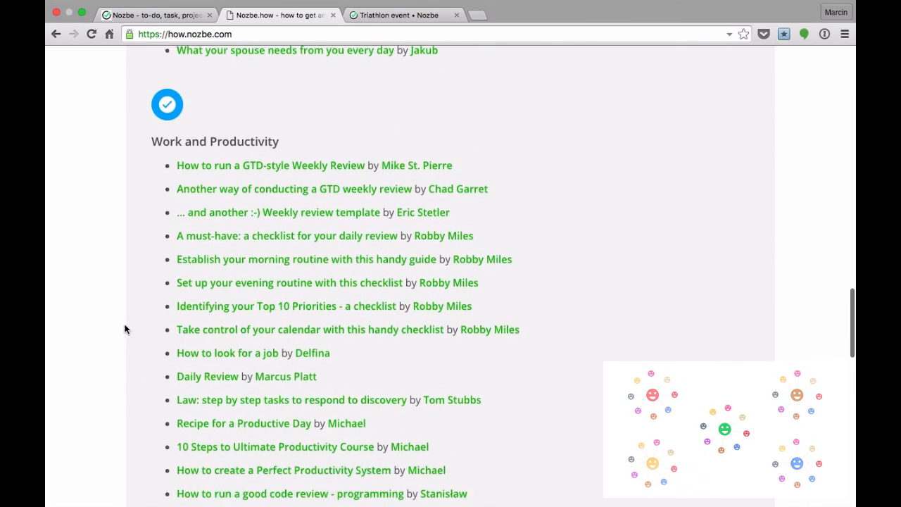
scroll(down, 3)
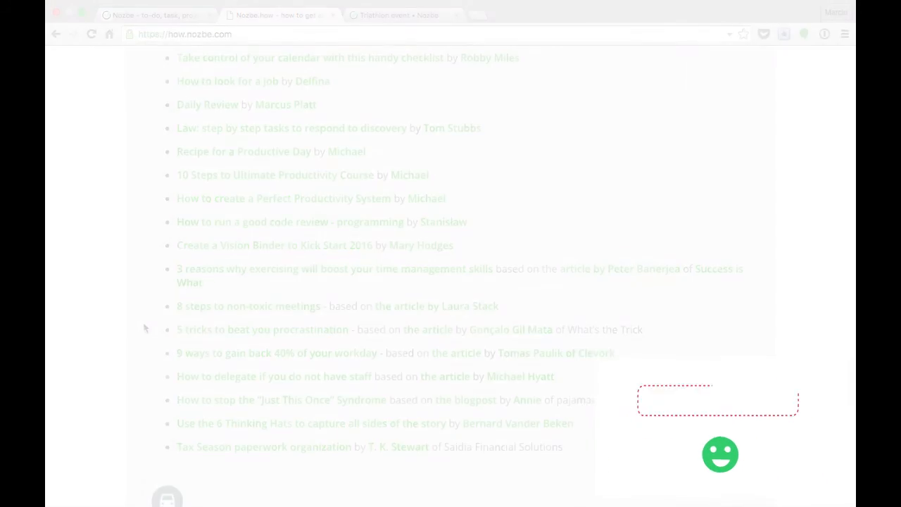